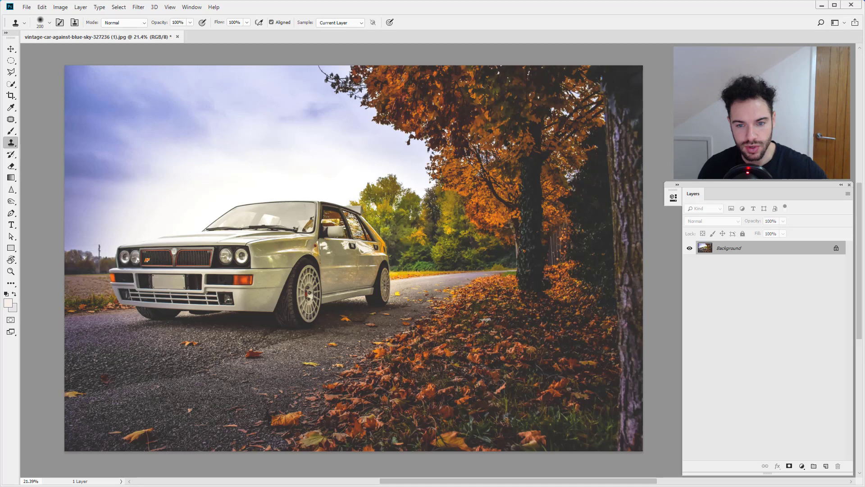
pyautogui.moveTo(221, 199)
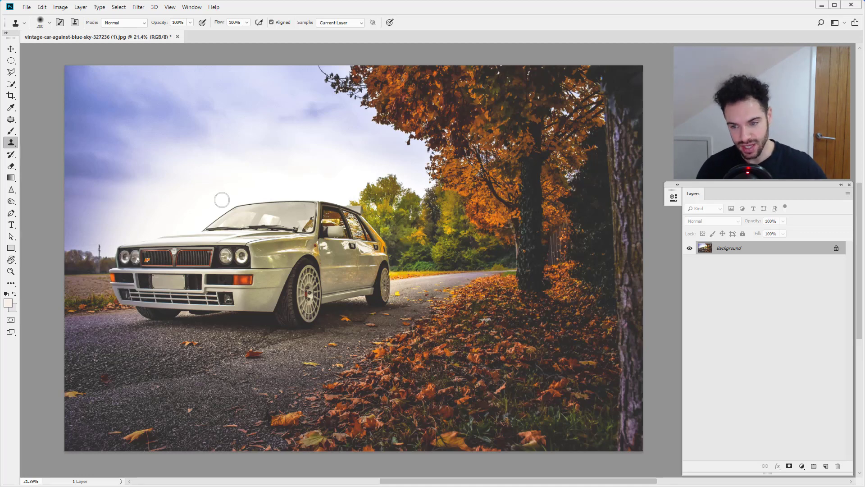
pyautogui.moveTo(185, 352)
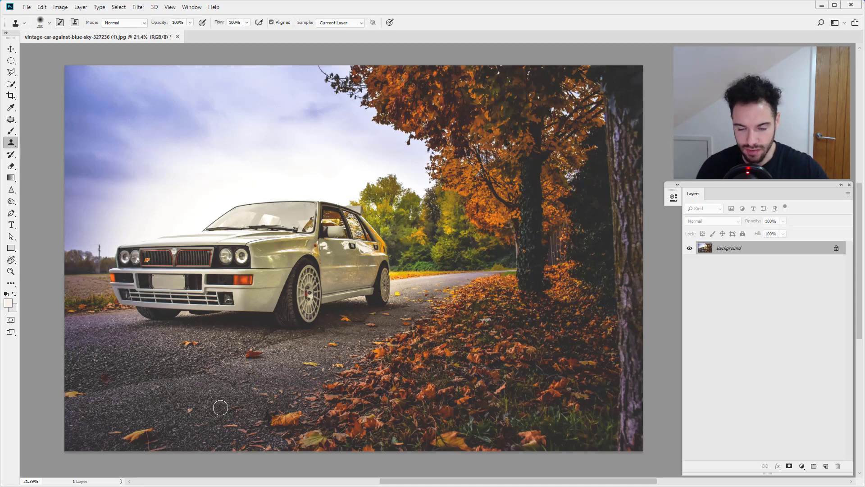
pyautogui.moveTo(205, 421)
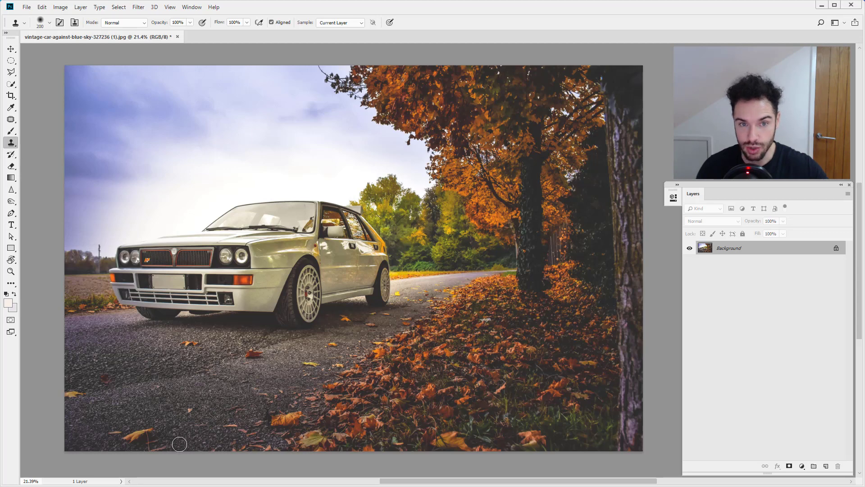
pyautogui.moveTo(177, 445)
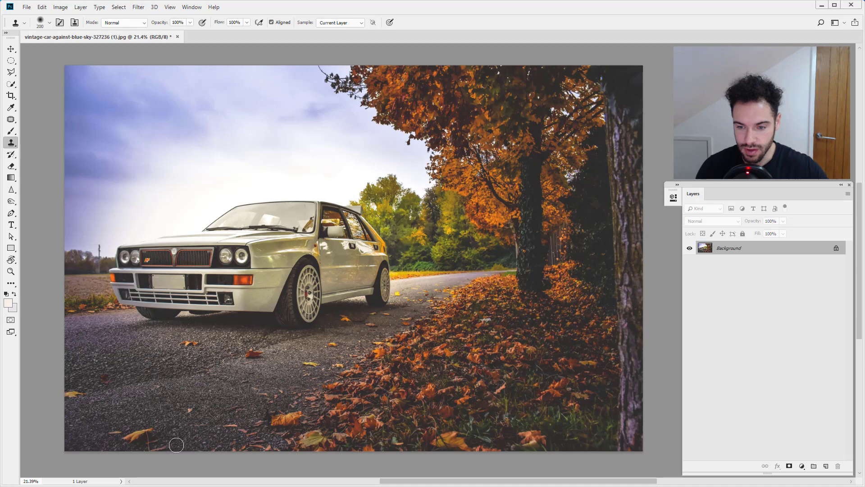
pyautogui.moveTo(186, 343)
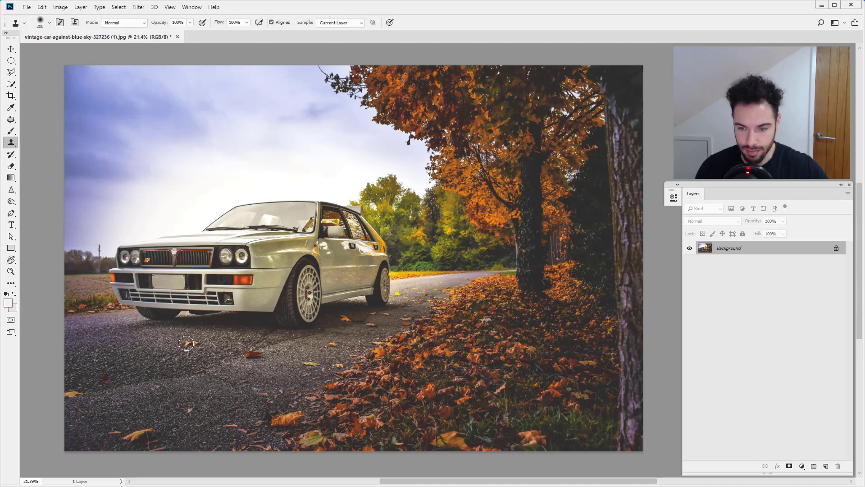
pyautogui.moveTo(261, 349)
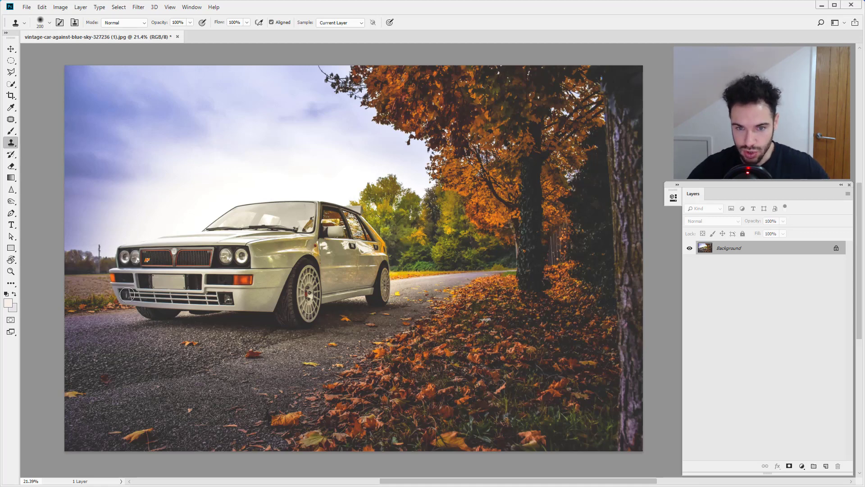
pyautogui.moveTo(133, 148)
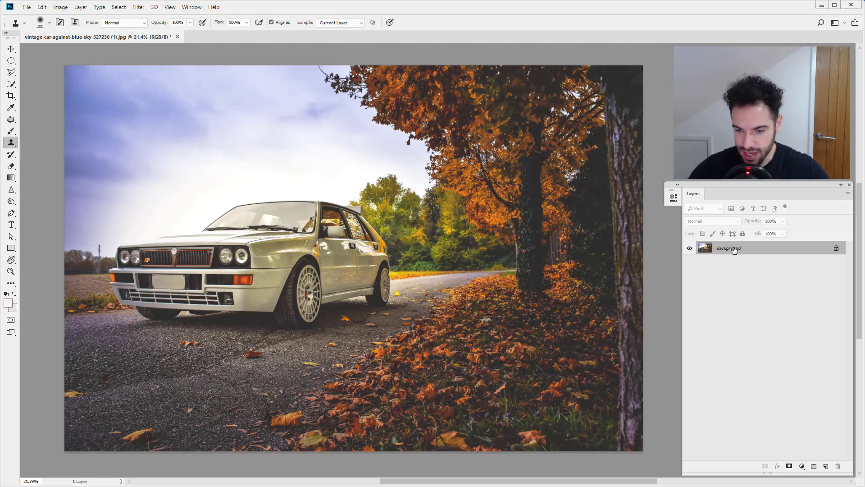
pyautogui.moveTo(148, 347)
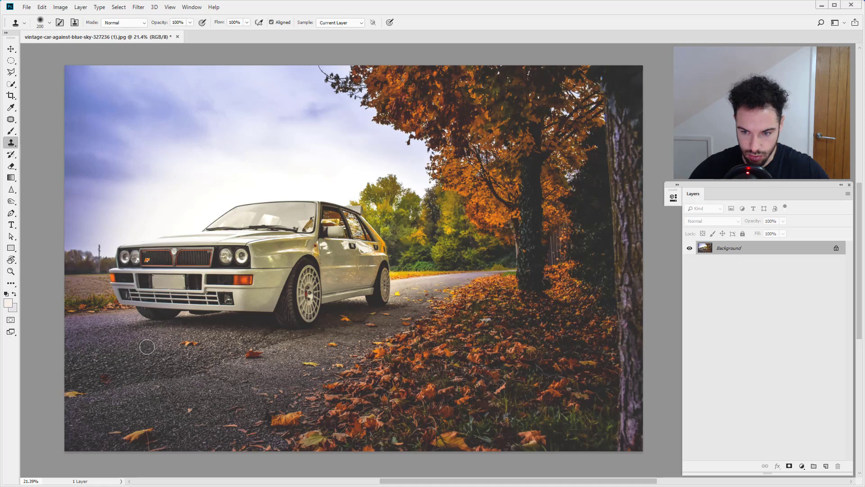
pyautogui.moveTo(183, 344)
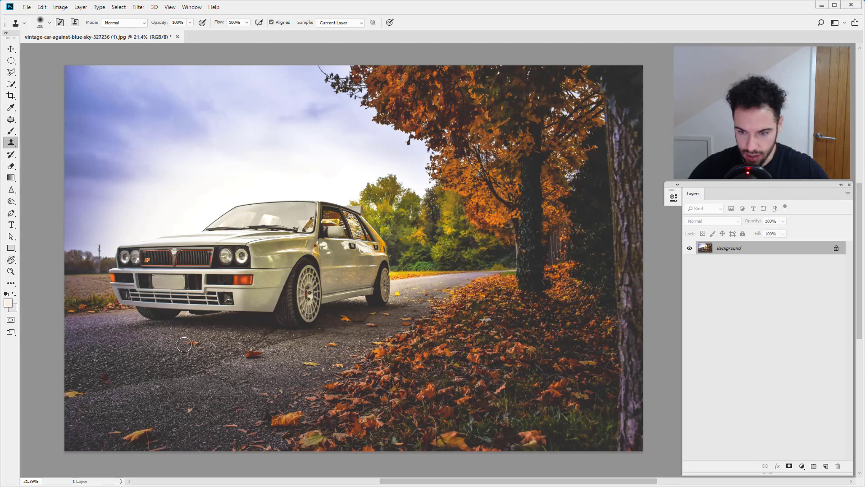
pyautogui.moveTo(220, 363)
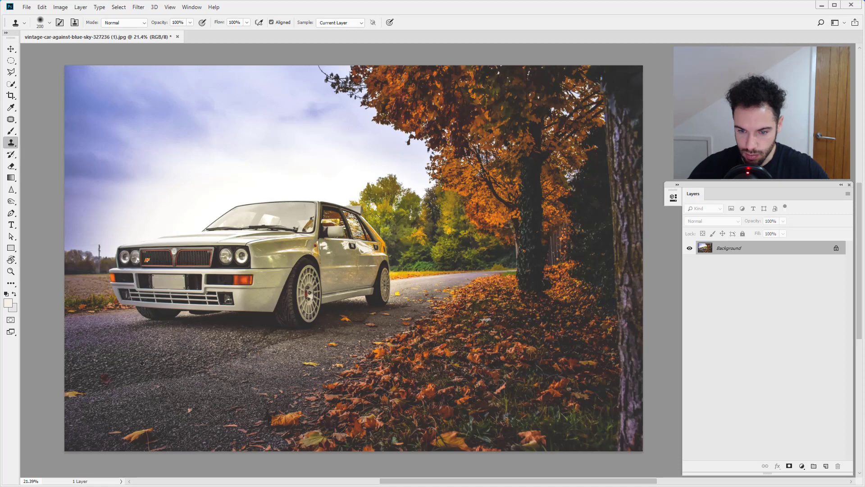
pyautogui.moveTo(278, 363)
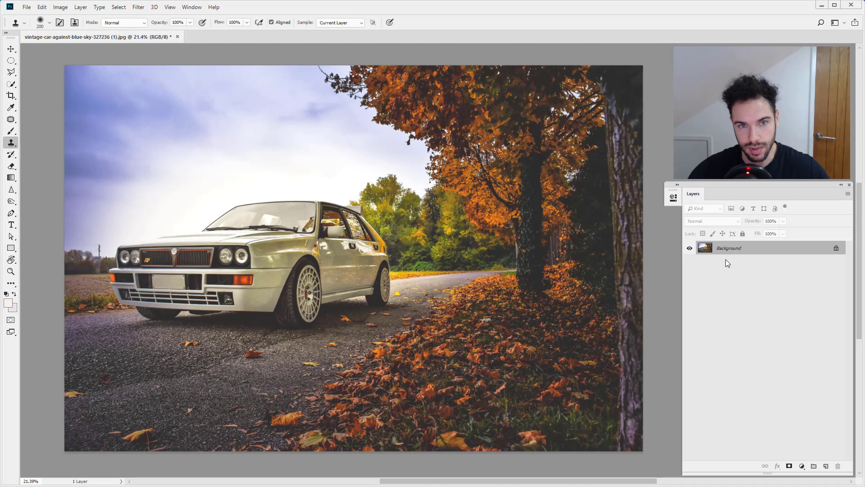
pyautogui.moveTo(735, 254)
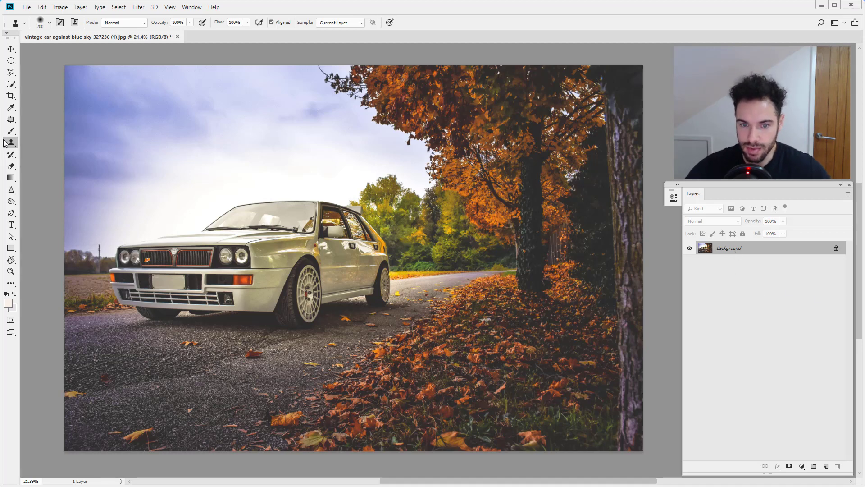
# - Set the Clone Stamp tool to sample Current & Below and add a new empty layer
pyautogui.click(11, 143)
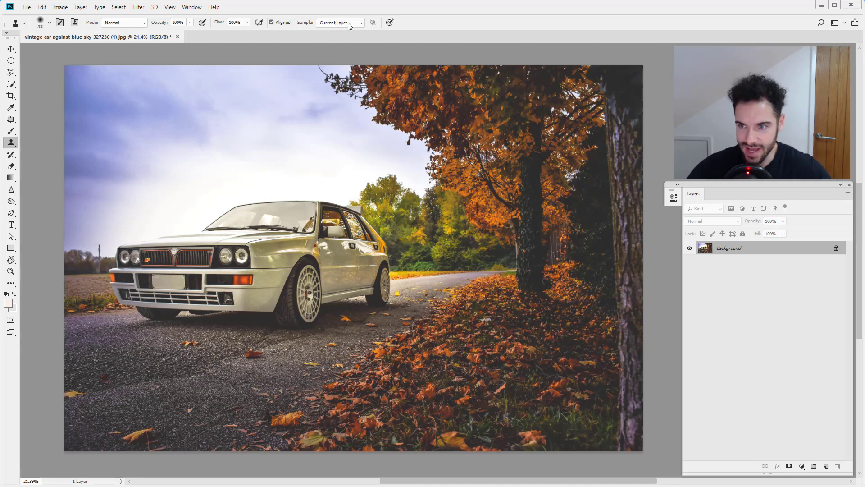
pyautogui.moveTo(338, 26)
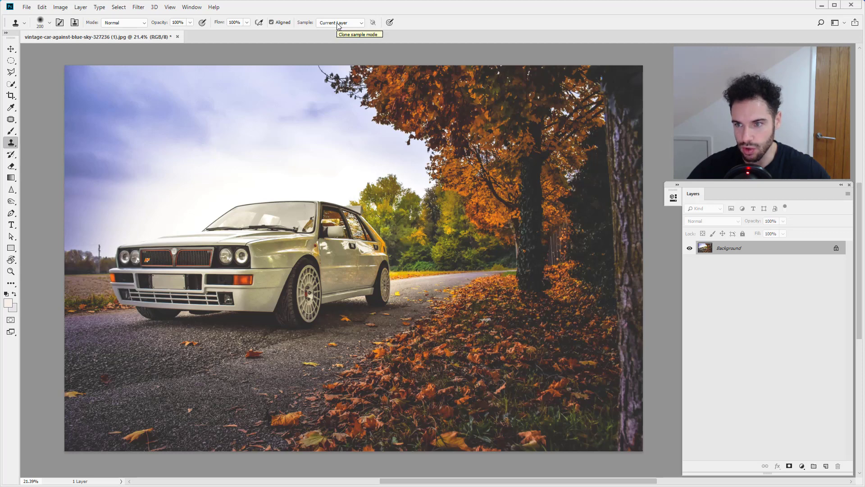
pyautogui.click(339, 23)
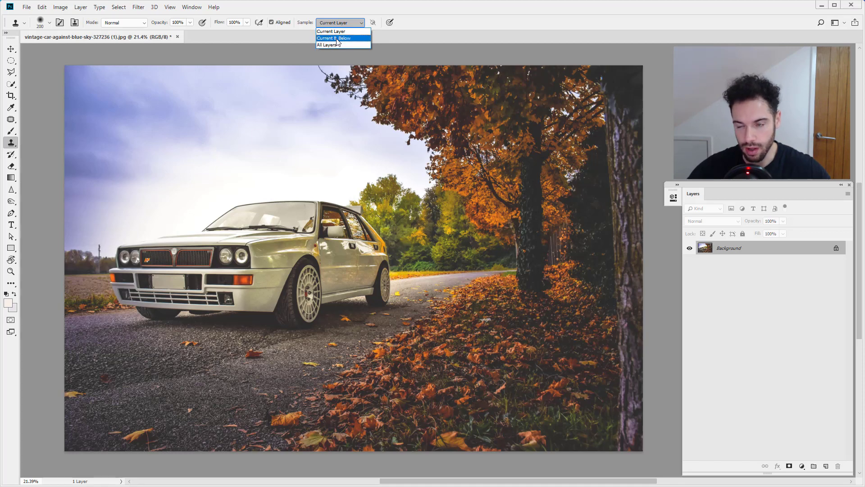
pyautogui.click(333, 38)
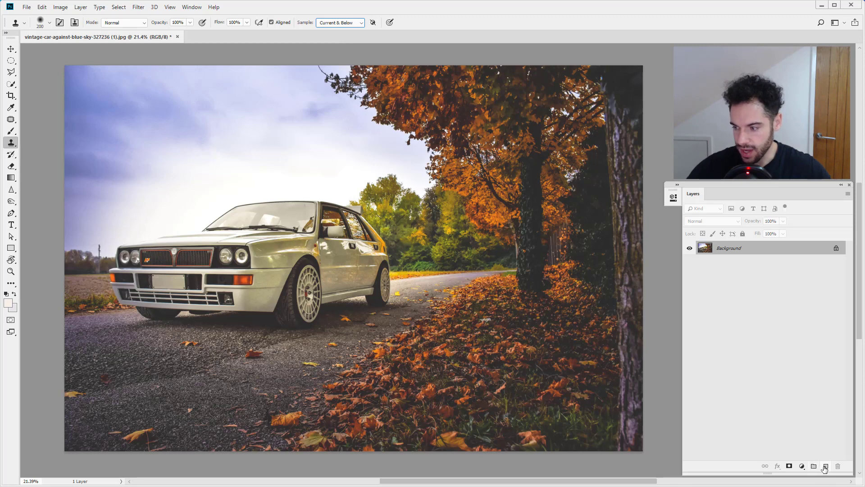
pyautogui.click(824, 466)
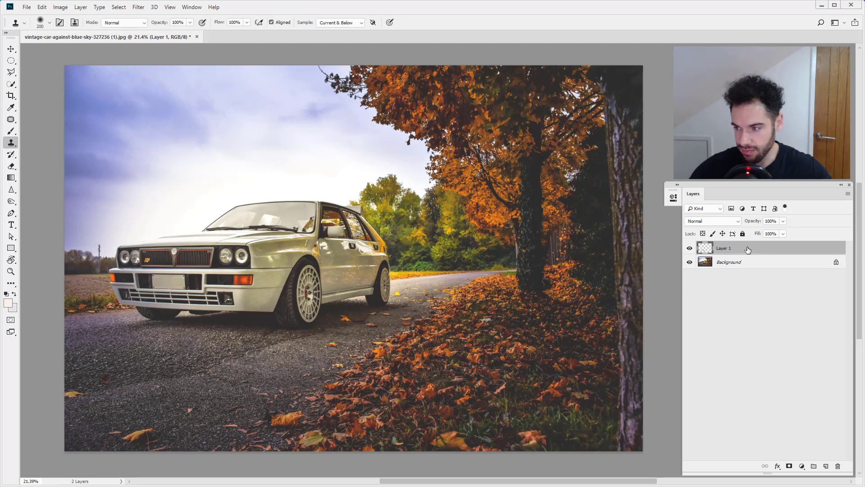
# - Make the new Layer 1 the active layer
pyautogui.click(689, 247)
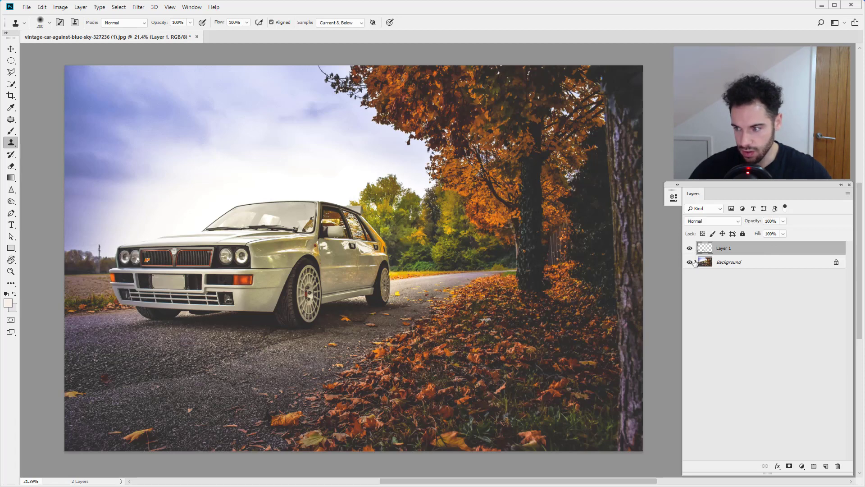
# - Show only the Background layer, then make Layer 1 active again
pyautogui.click(689, 248)
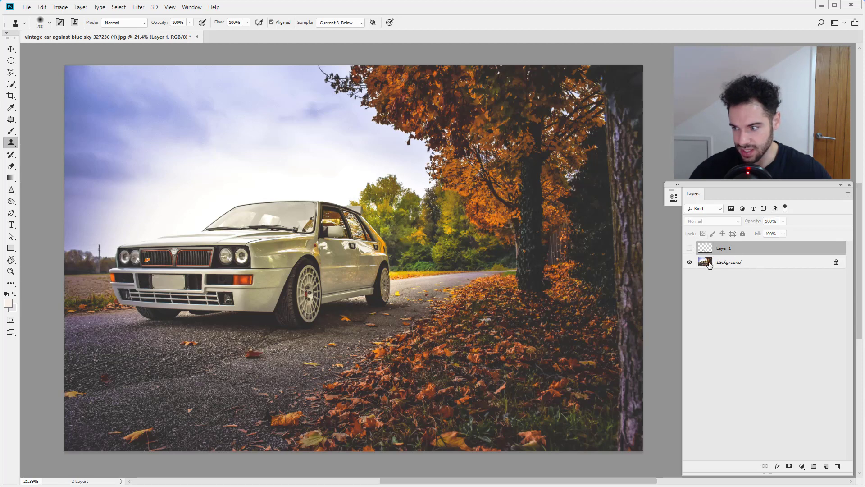
pyautogui.click(729, 262)
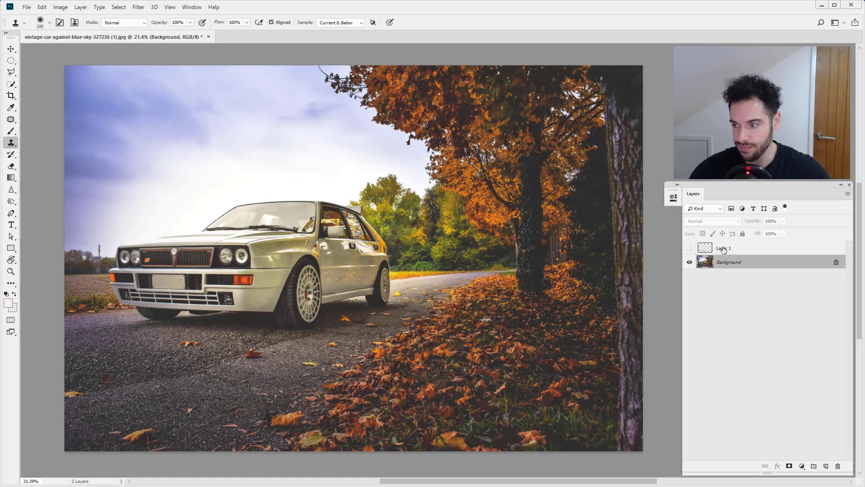
pyautogui.click(723, 247)
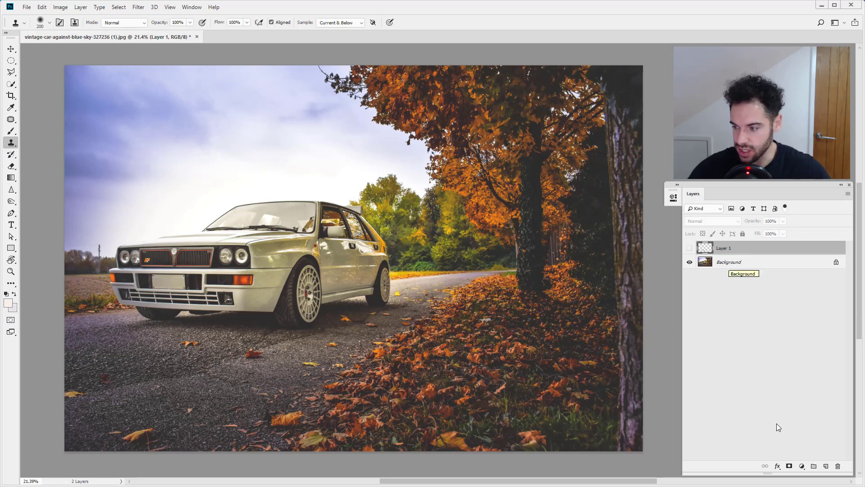
pyautogui.click(802, 467)
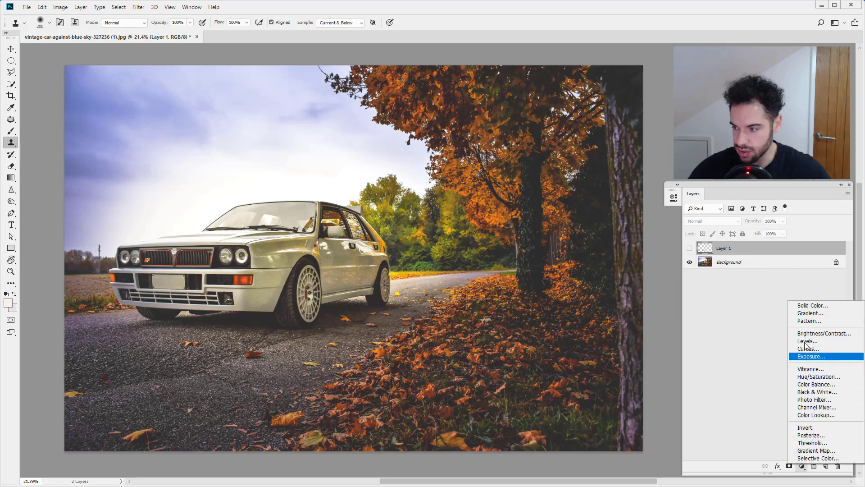